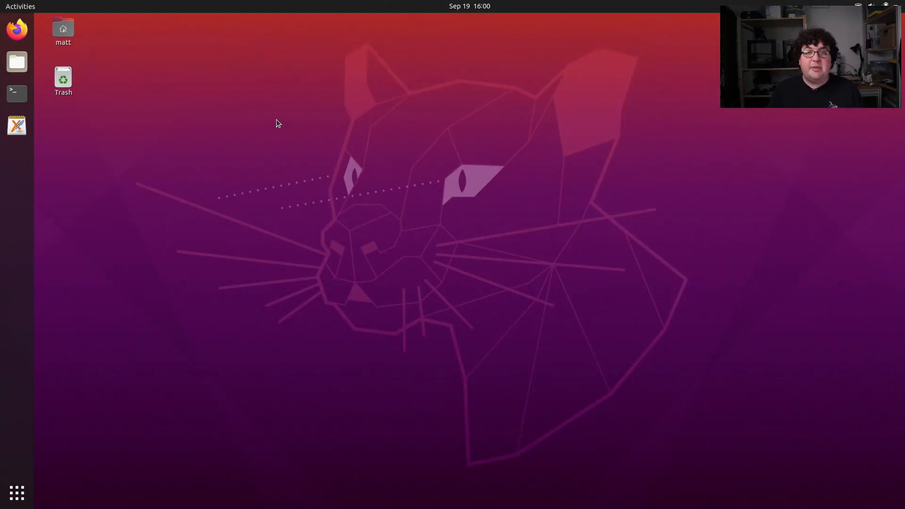
mouse_move(150, 114)
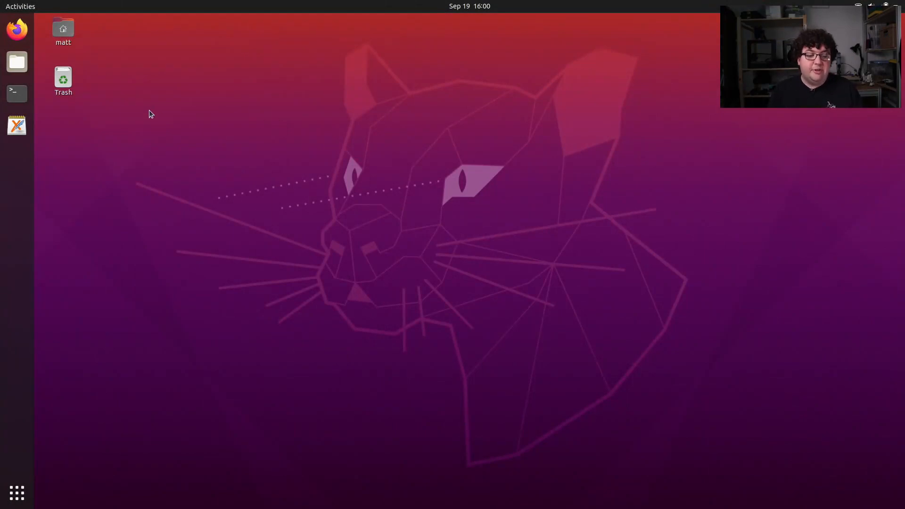
Bring up a new terminal window positioned on the desktop
left_click(17, 93)
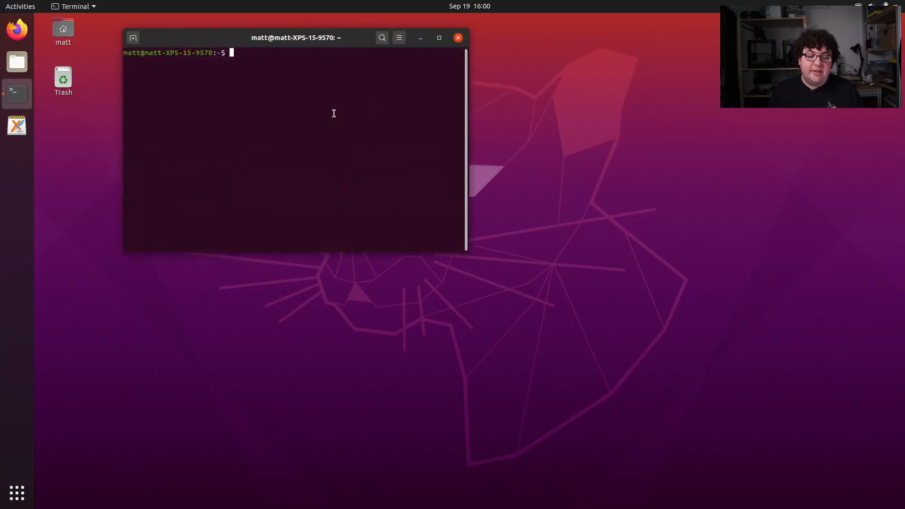
left_click_drag(294, 38, 373, 79)
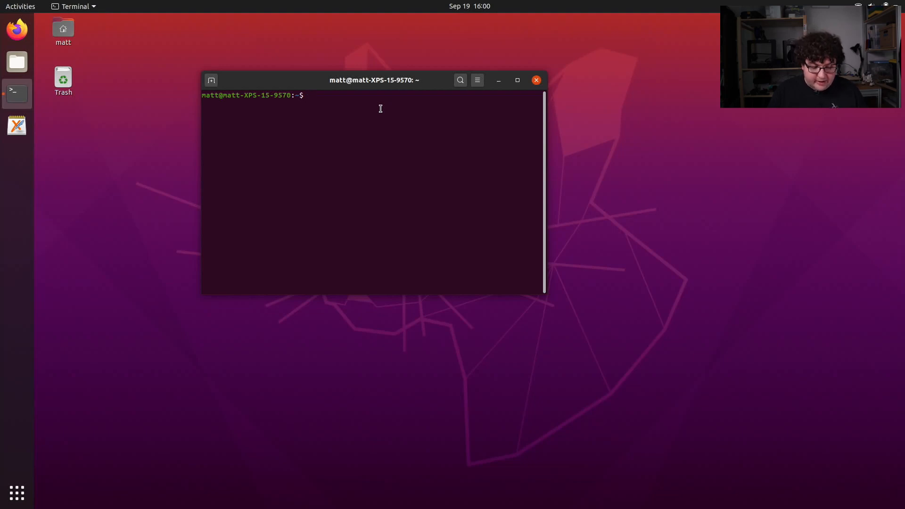
Source /opt/ros/noetic/setup.bash to load the ROS Noetic environment
type("source")
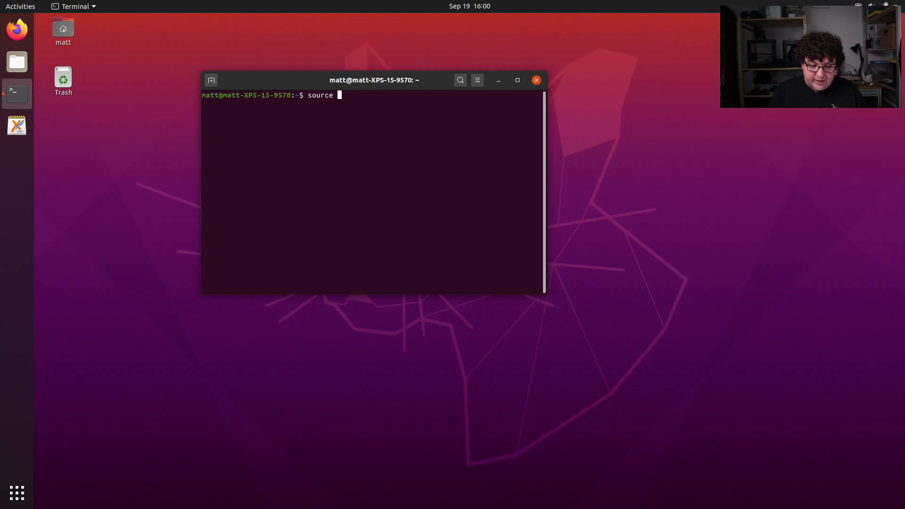
type("/opt/ros")
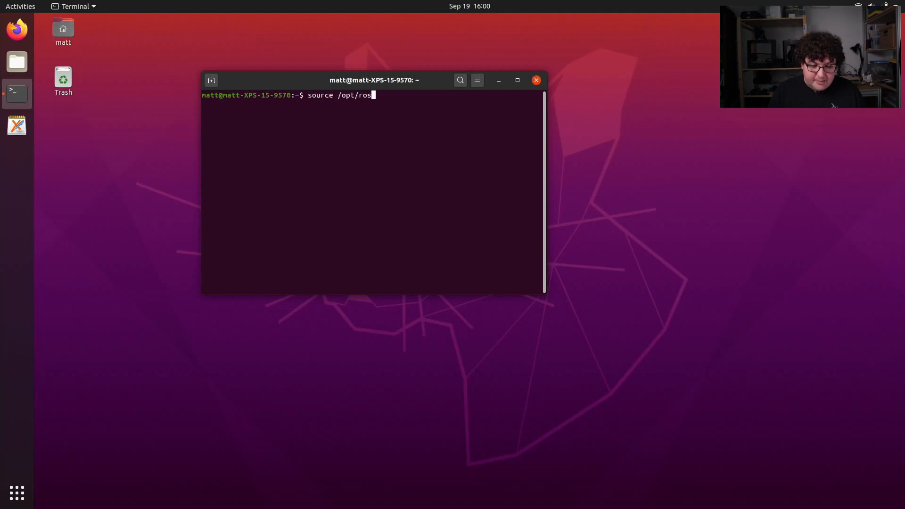
type("/noetic/se")
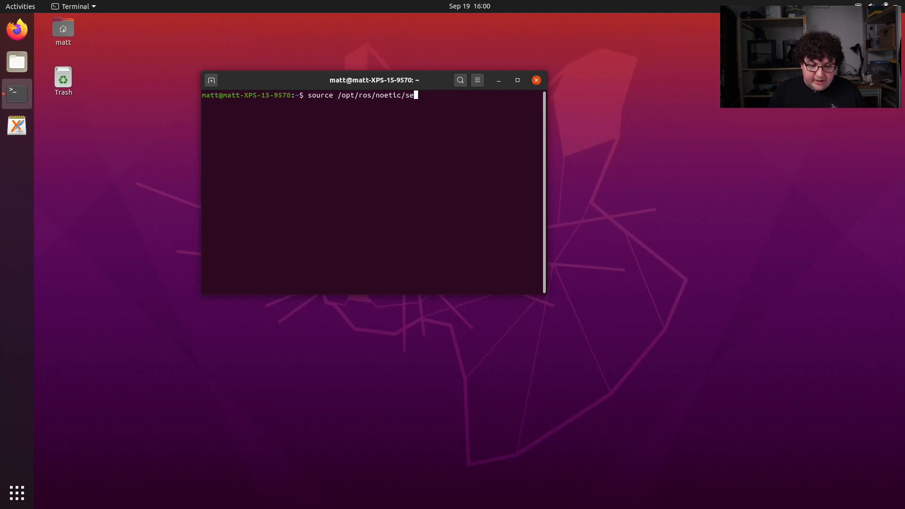
type("tup.")
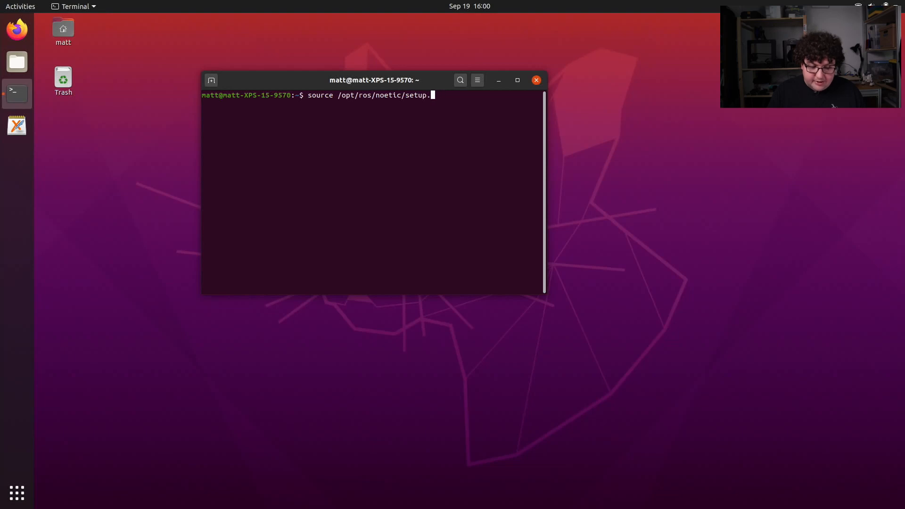
type("bash")
type("ros")
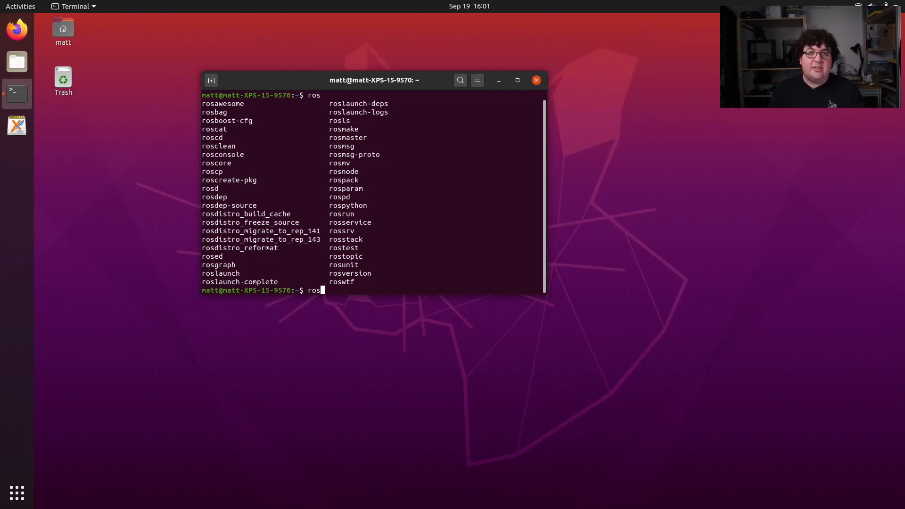
Run roscore to start the ROS master, then interrupt it back to the prompt
type("core")
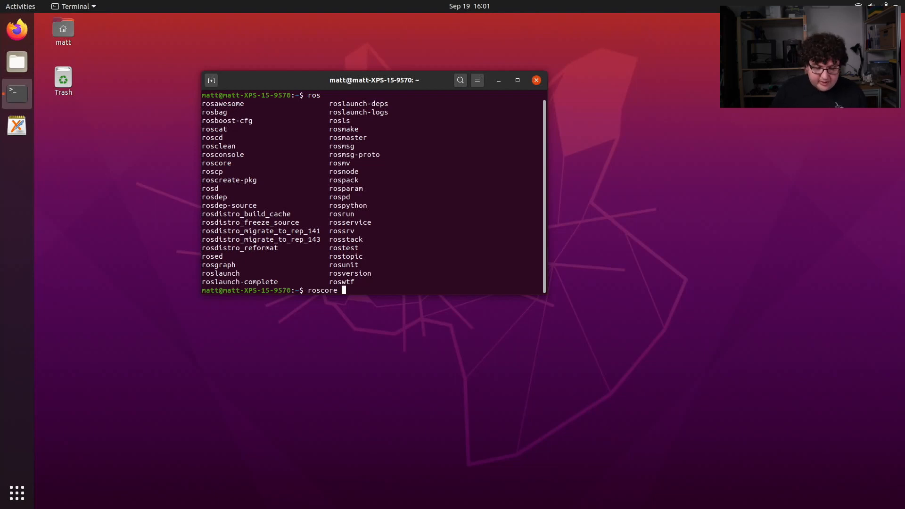
key("Return")
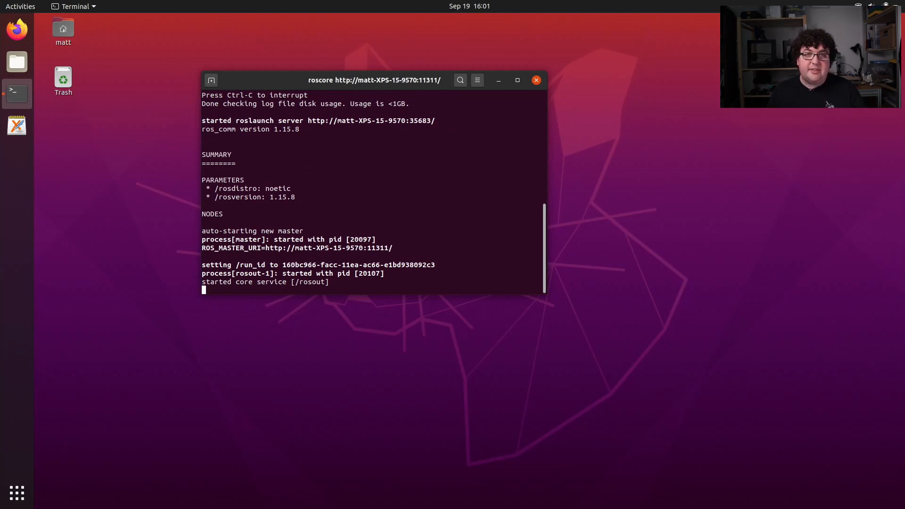
key("ctrl+c")
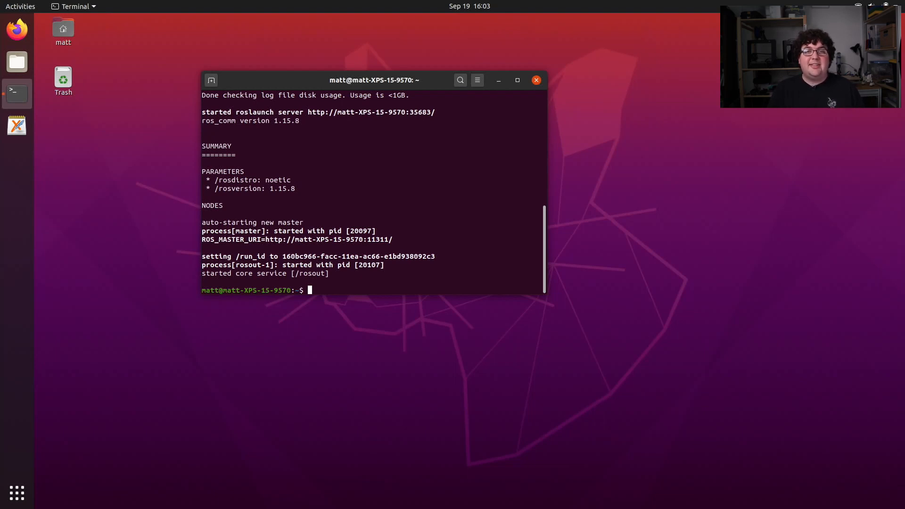
Show the rosrun usage help with rosrun -h
type("ros")
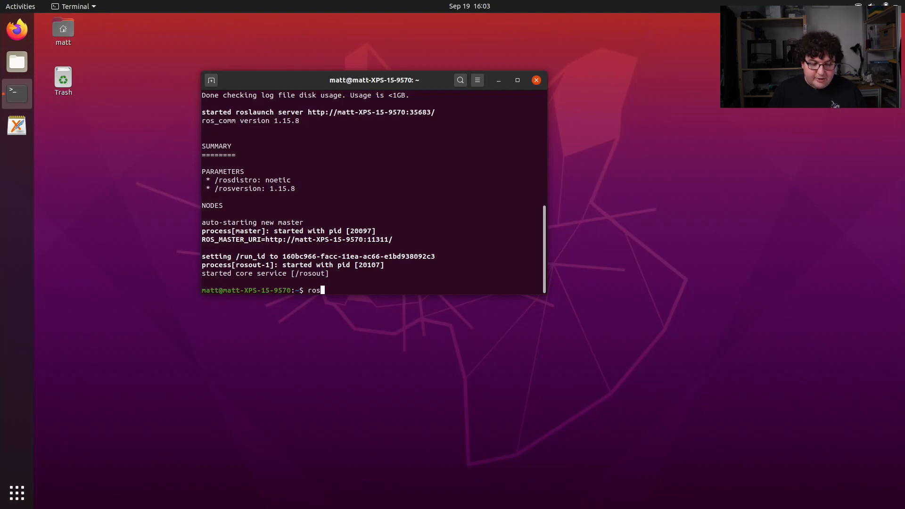
type("run -hj")
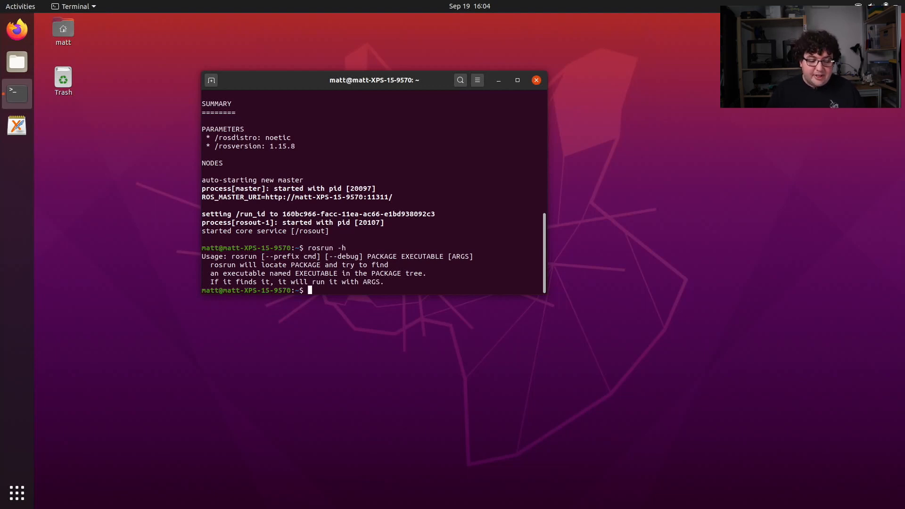
Launch rosrun turtlesim turtlesim_node, spawning turtle1 in a TurtleSim window
type("rosrun turt")
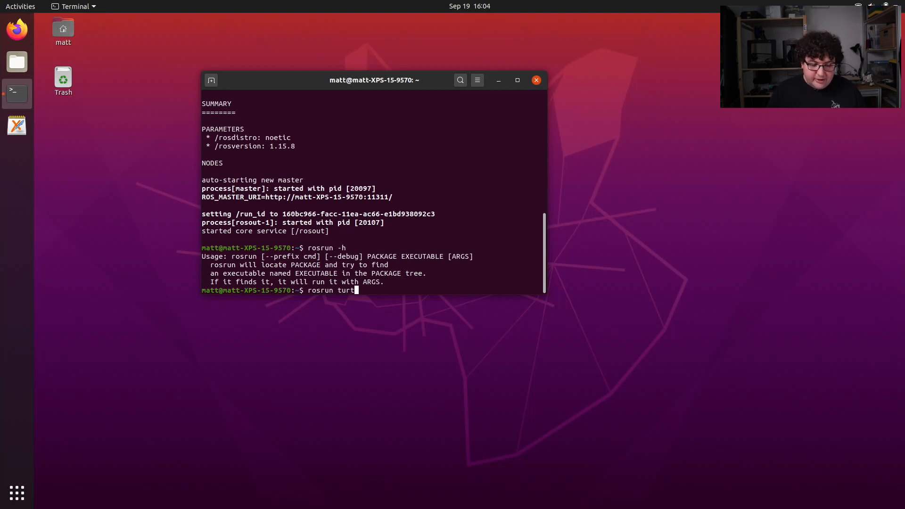
type("lesim turt")
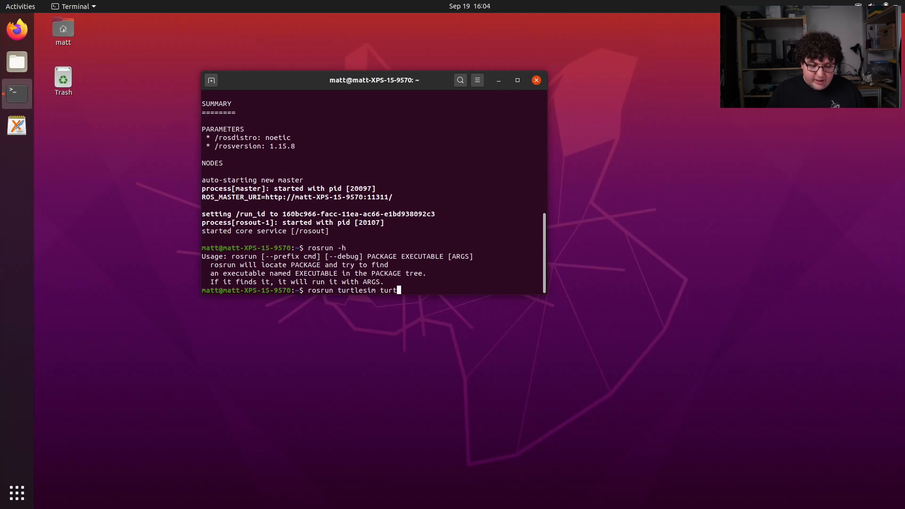
type("lesim_no")
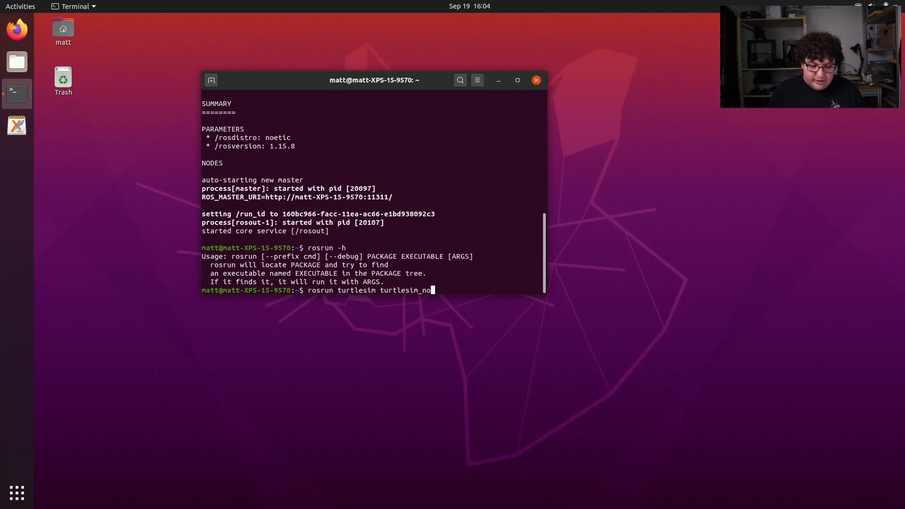
type("de")
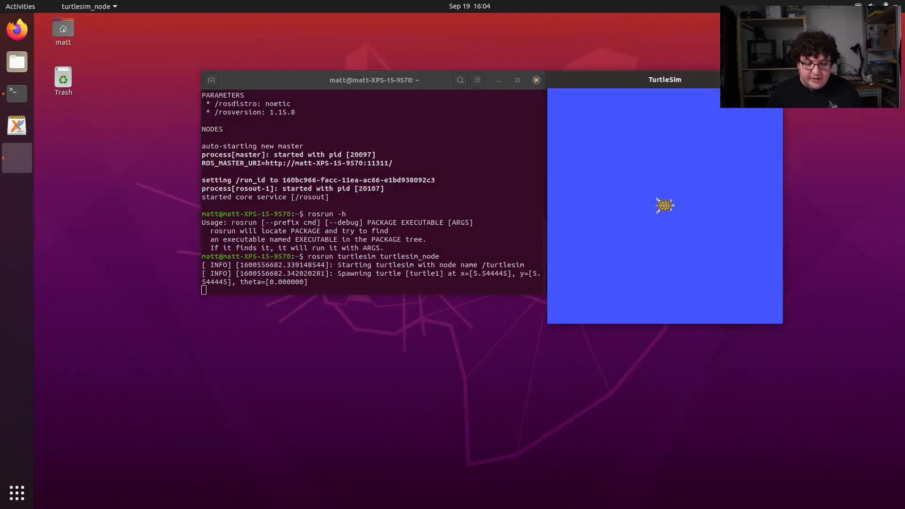
Move the TurtleSim window so it no longer covers the terminal
left_click_drag(374, 79, 288, 86)
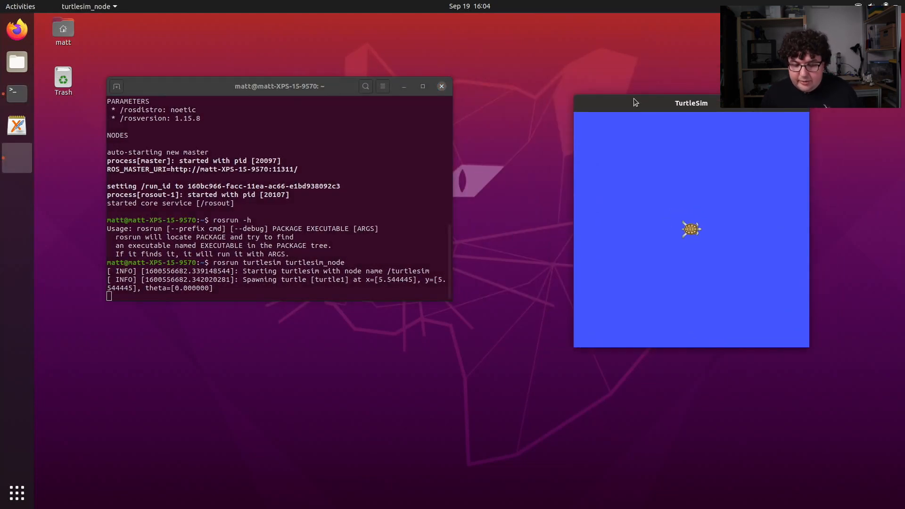
mouse_move(691, 239)
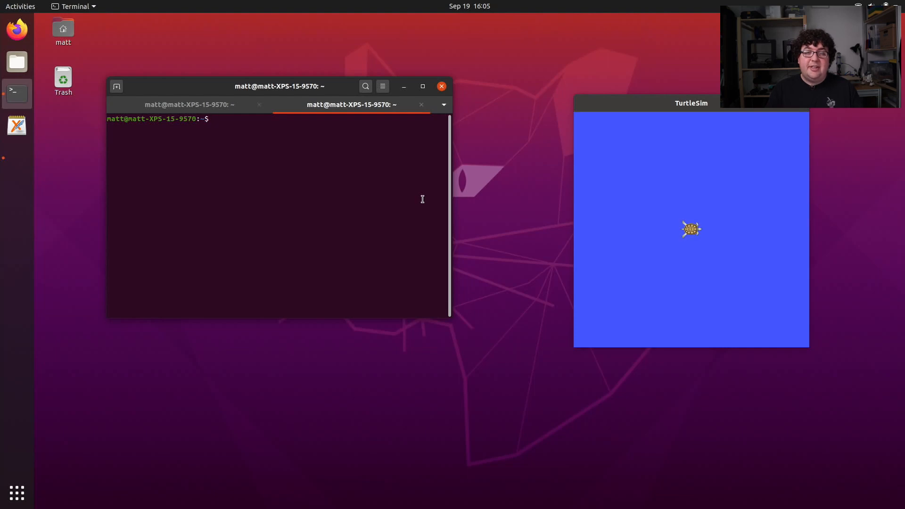
Source the ROS Noetic setup in a second terminal tab
type("source")
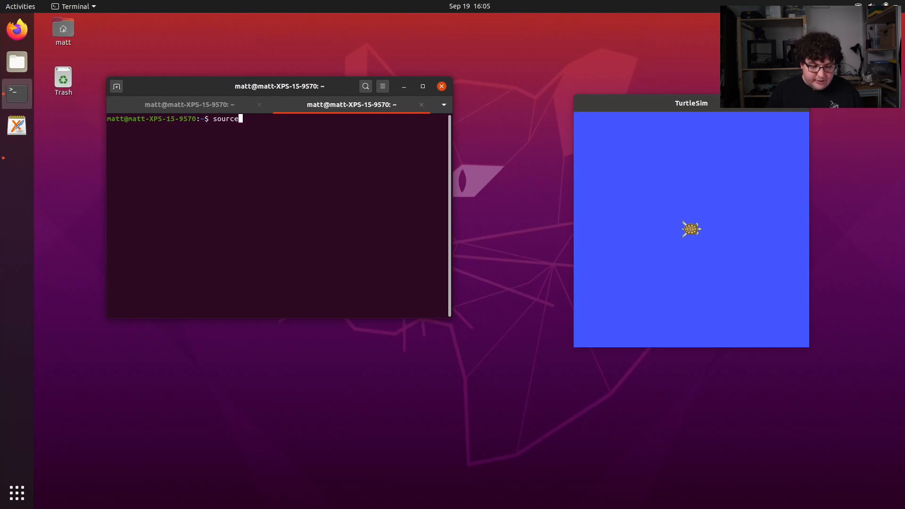
type("/opt/ros/")
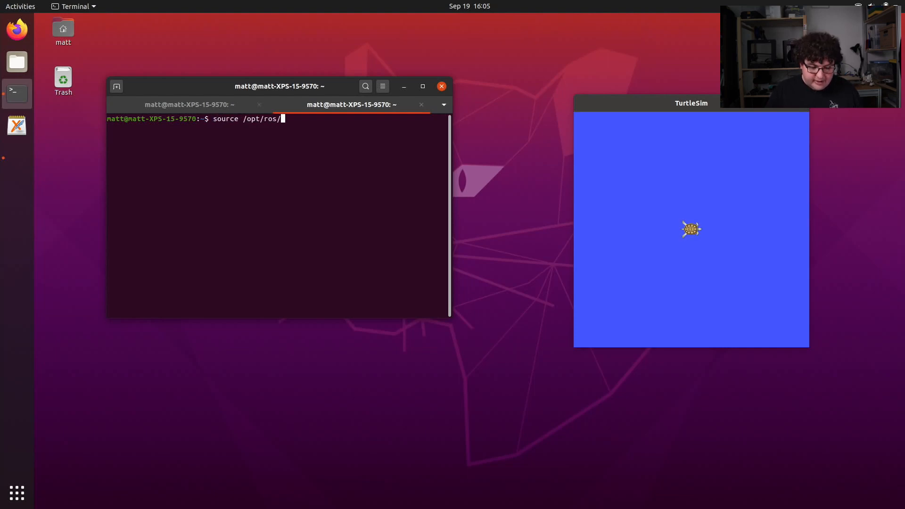
type("noetic/setup.bash")
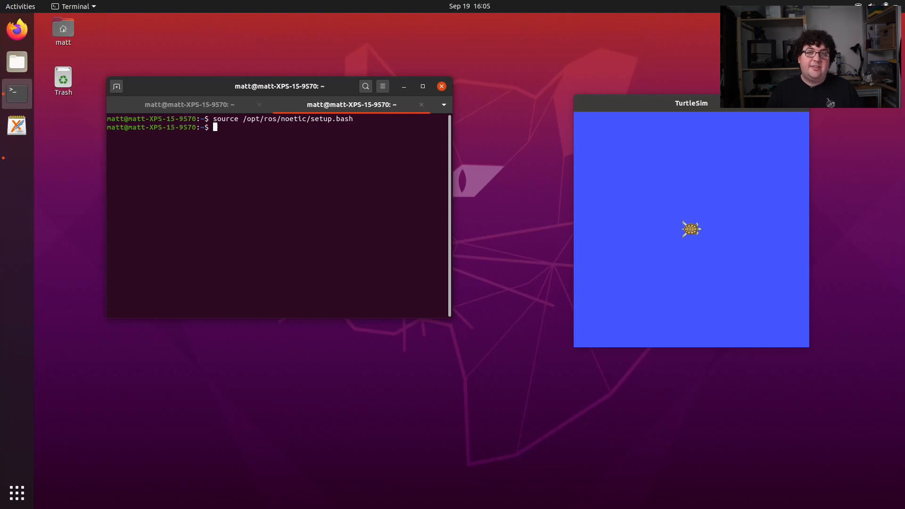
View rosnode help and run rosnode list, showing /rosout and /turtlesim
type("rosno")
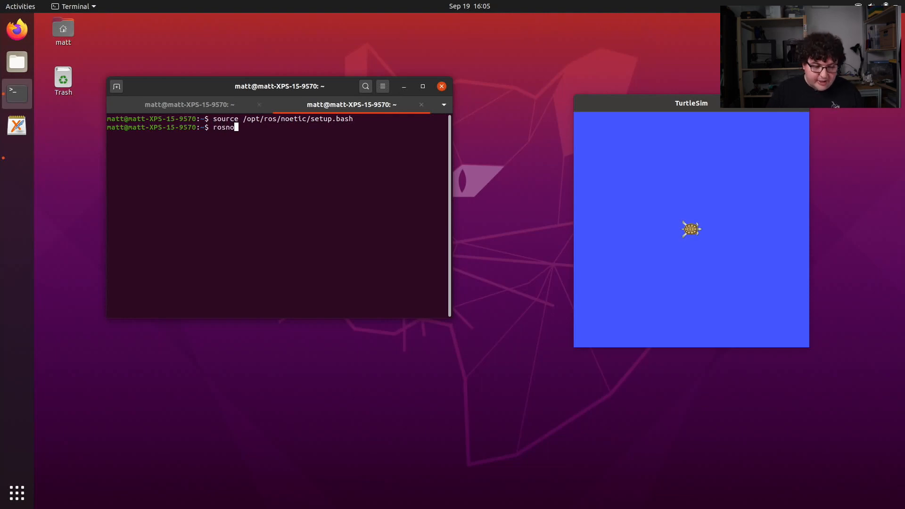
key("Return")
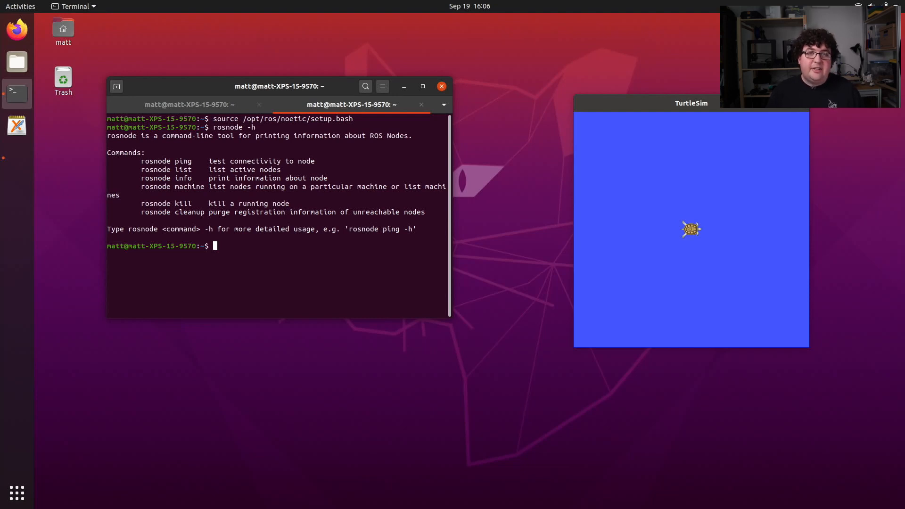
type("rosnode list")
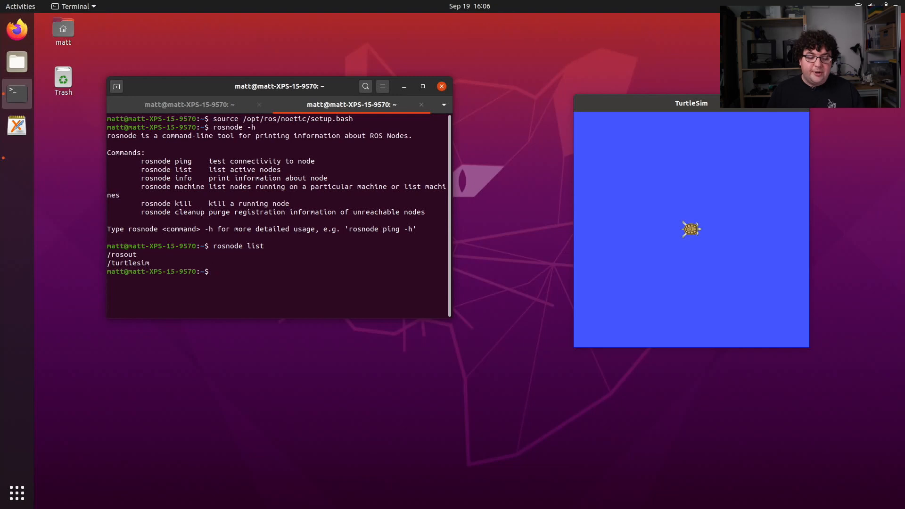
Run rosnode info /turtlesim to show its publications, cmd_vel subscription and services
type("rosnode info")
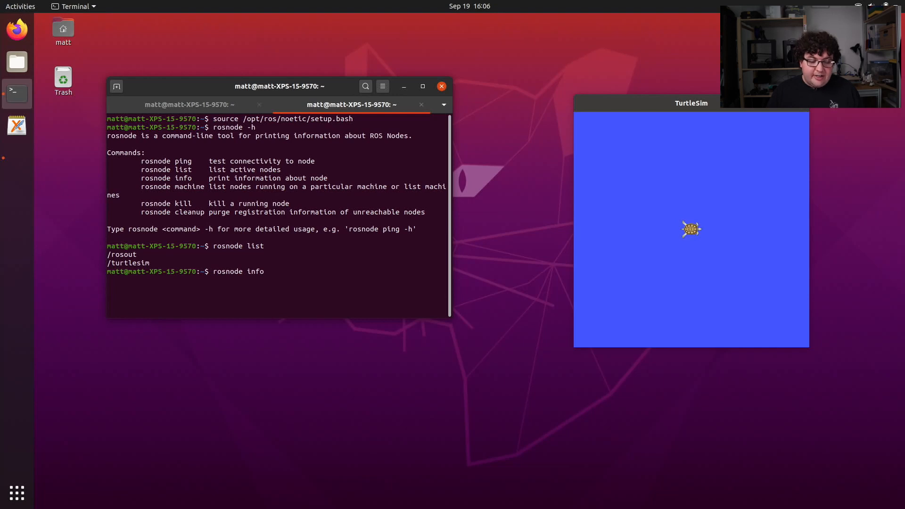
type("/turt")
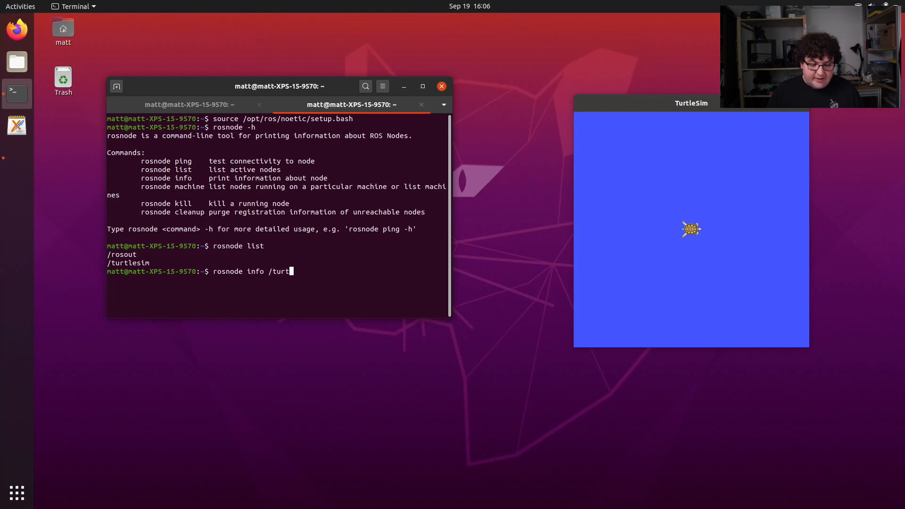
type("esim")
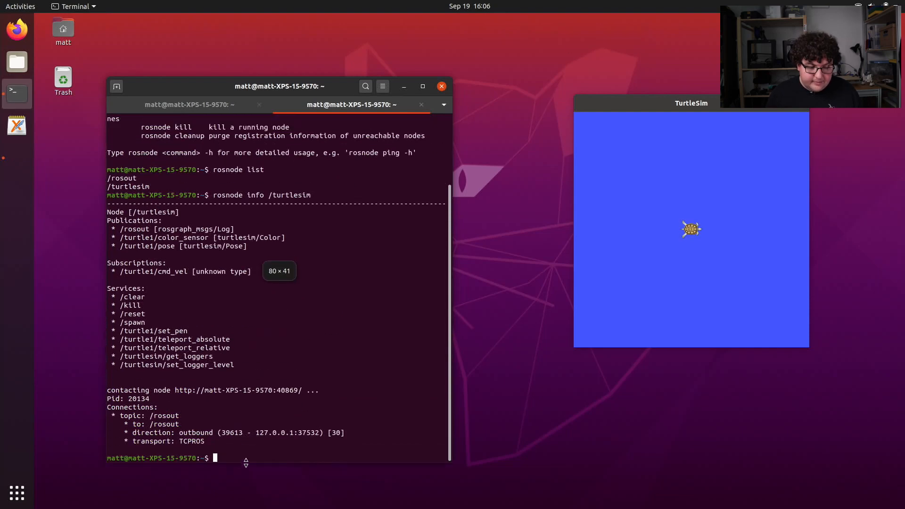
mouse_move(258, 84)
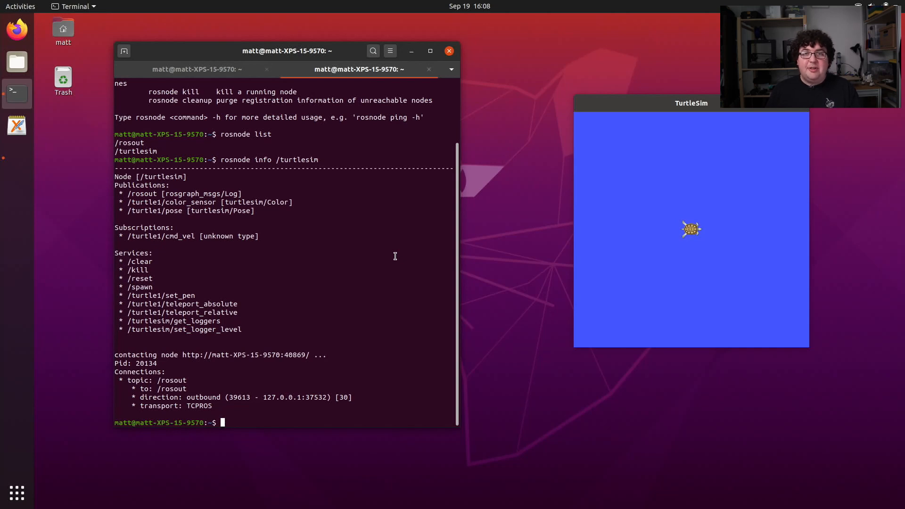
mouse_move(715, 218)
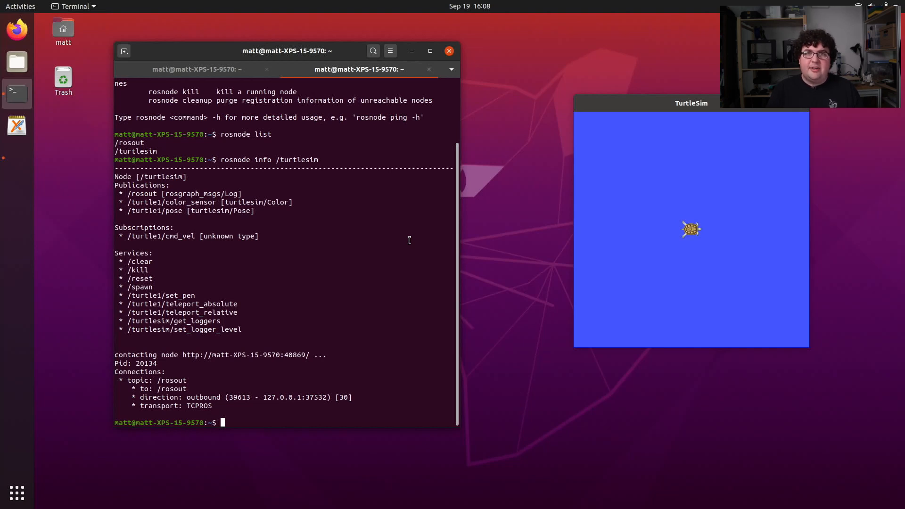
Drop the rosnode kill turtlesim attempt and show rostopic -h help instead
type("rosnode kill /")
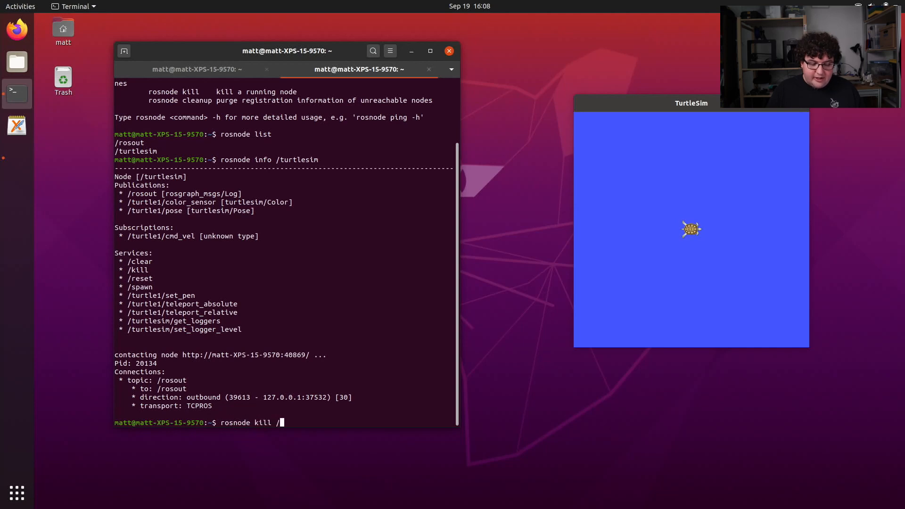
type("turtlesim")
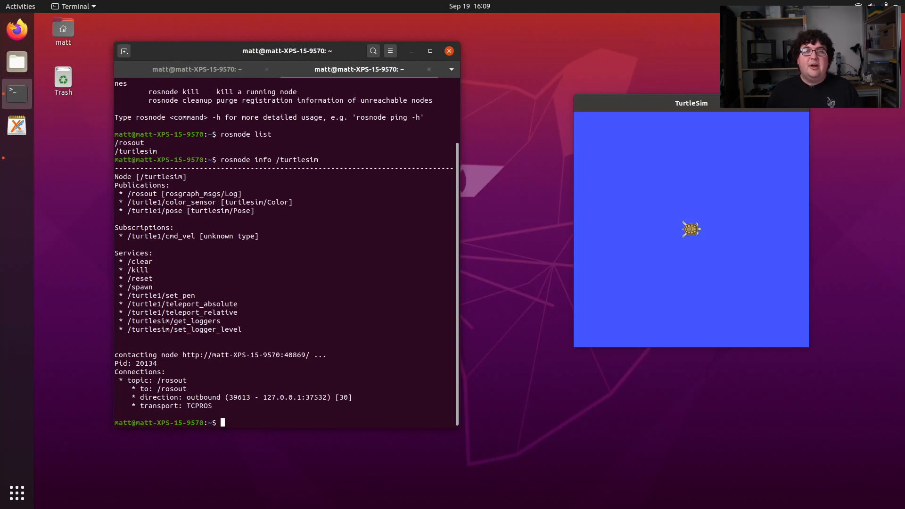
type("rostopic -h")
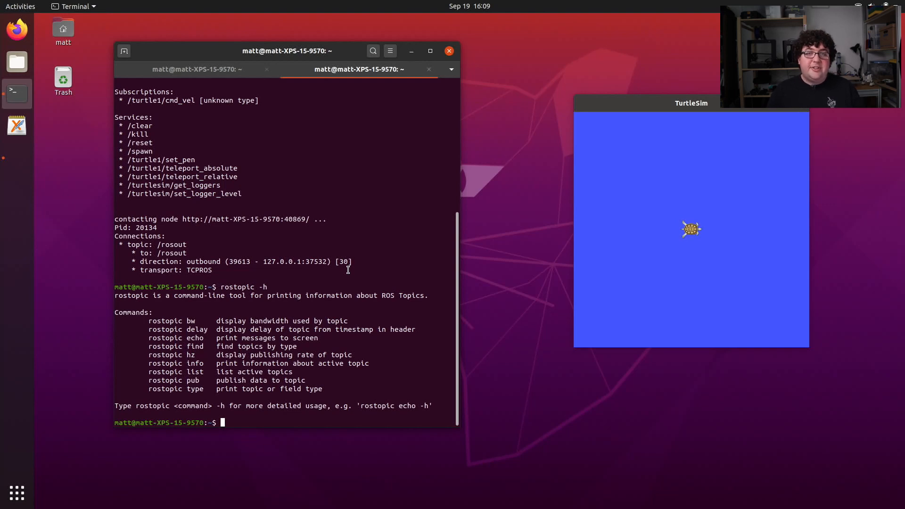
Run rostopic list to show the active /turtle1 topics
type("rostopic list")
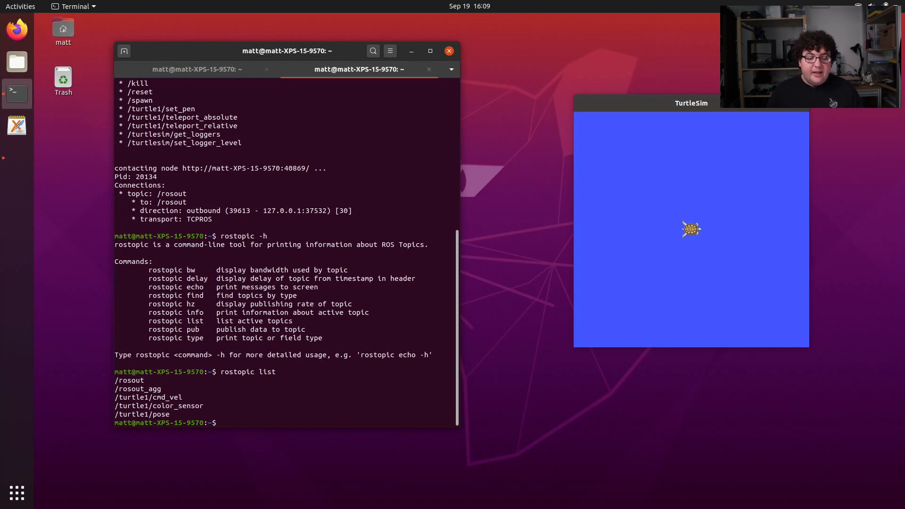
Show rostopic info for /turtle1/pose and /turtle1/cmd_vel with their message types
type("rostopic info")
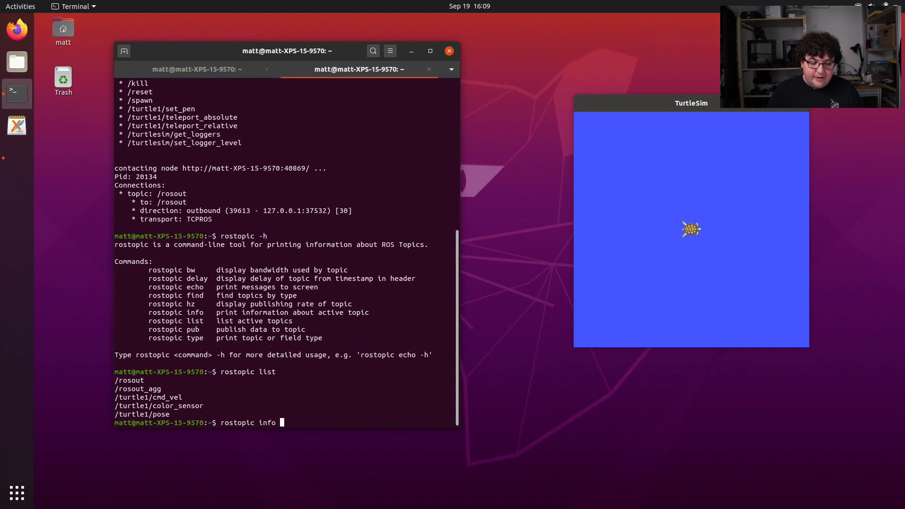
type("/")
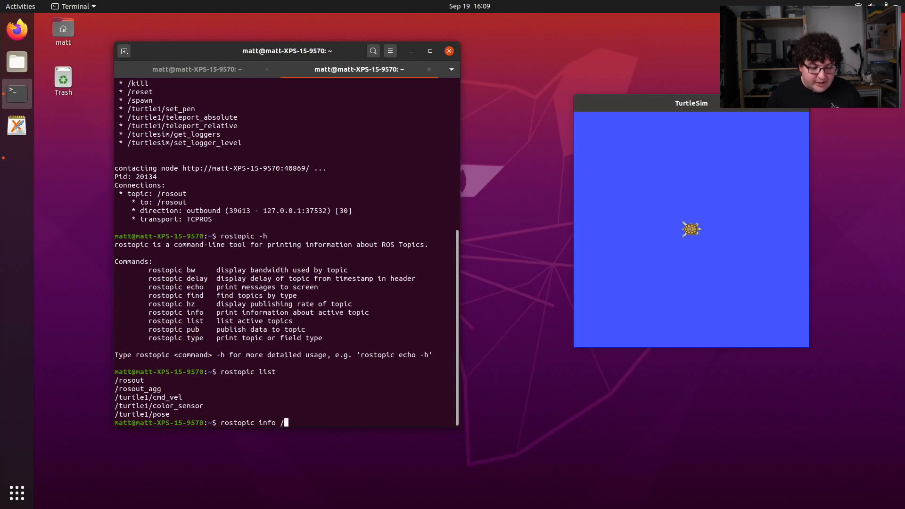
type("turtle1/pose")
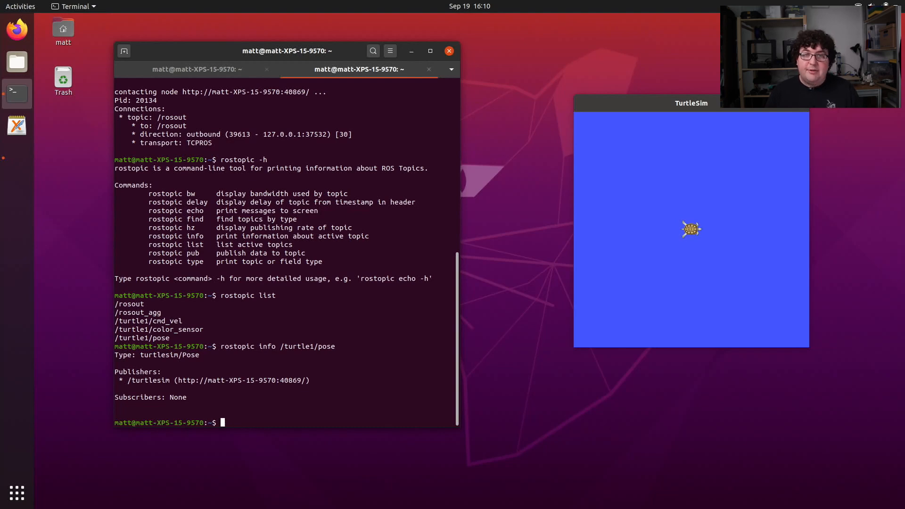
type("rostopic info /turtle1/cmd_vel")
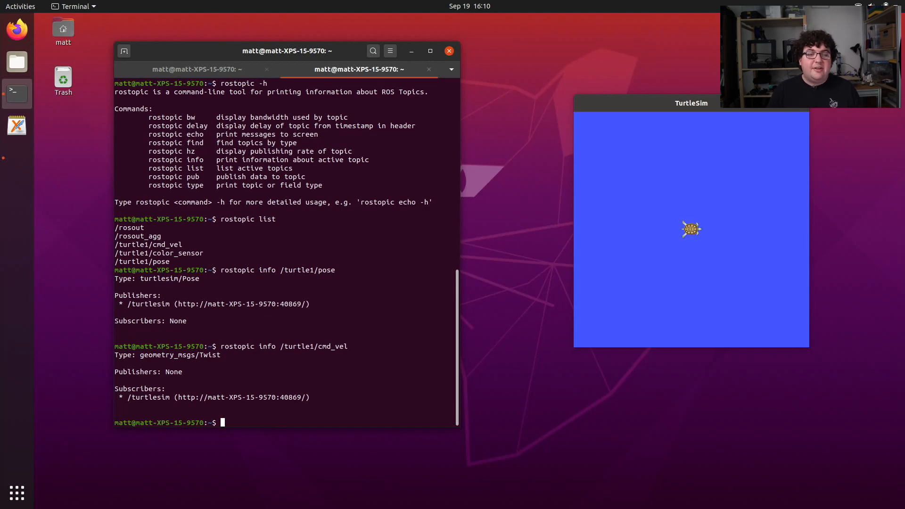
type("rostopic echo /turt")
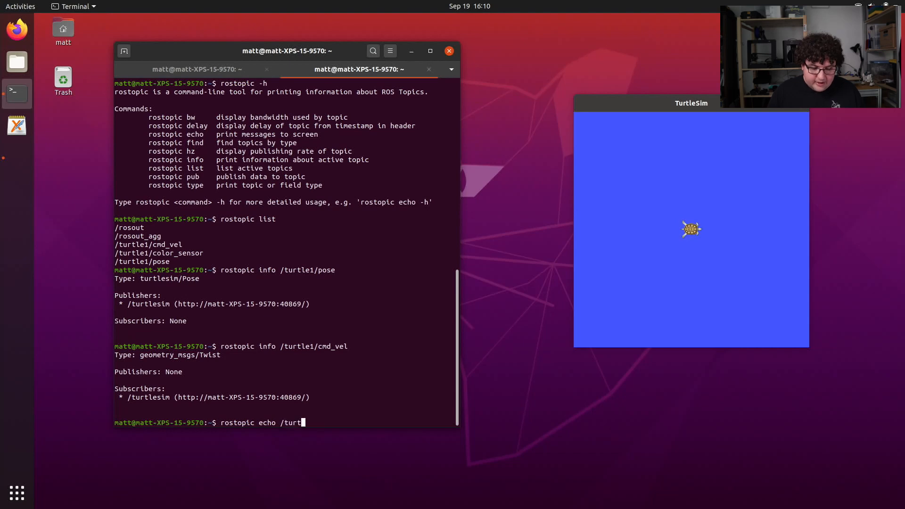
Echo /turtle1/pose to stream pose messages near 5.54, then stop the stream
type("le1/pose")
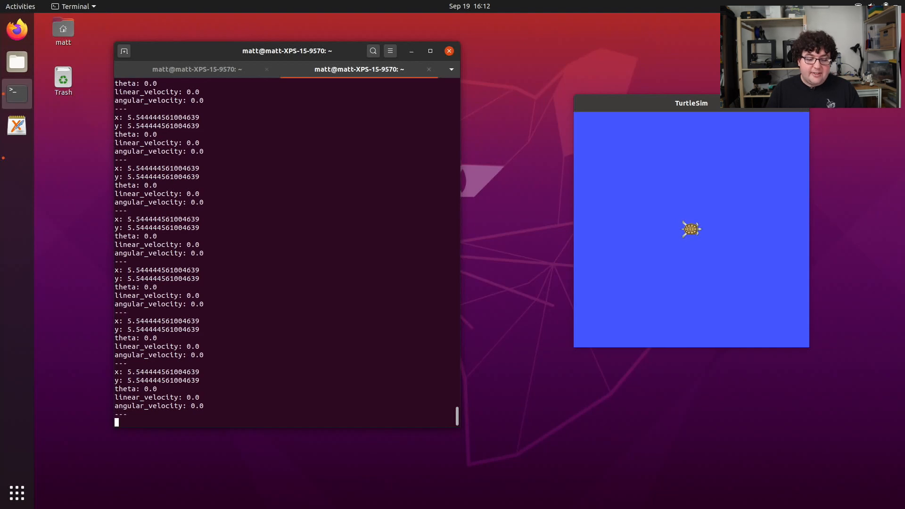
key("ctrl+c")
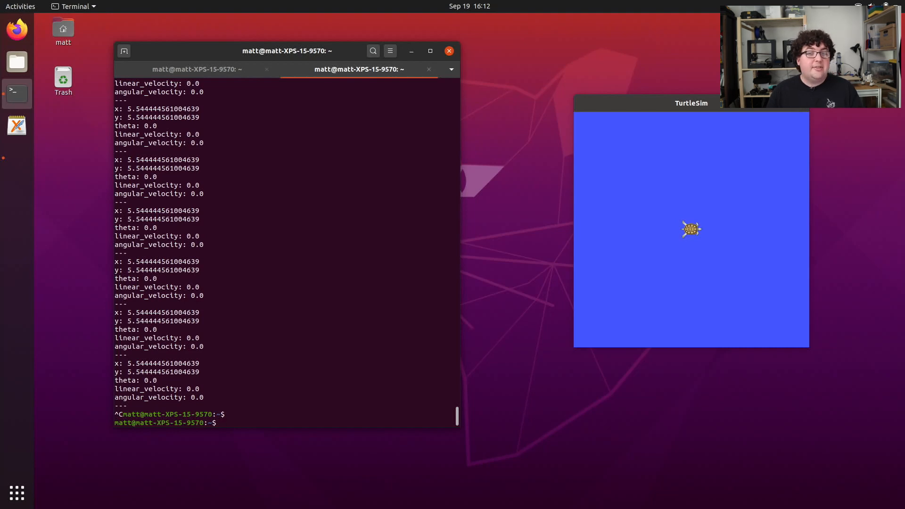
Run rostopic hz on /turtle1/pose to check its publishing rate
type("rostopic hz")
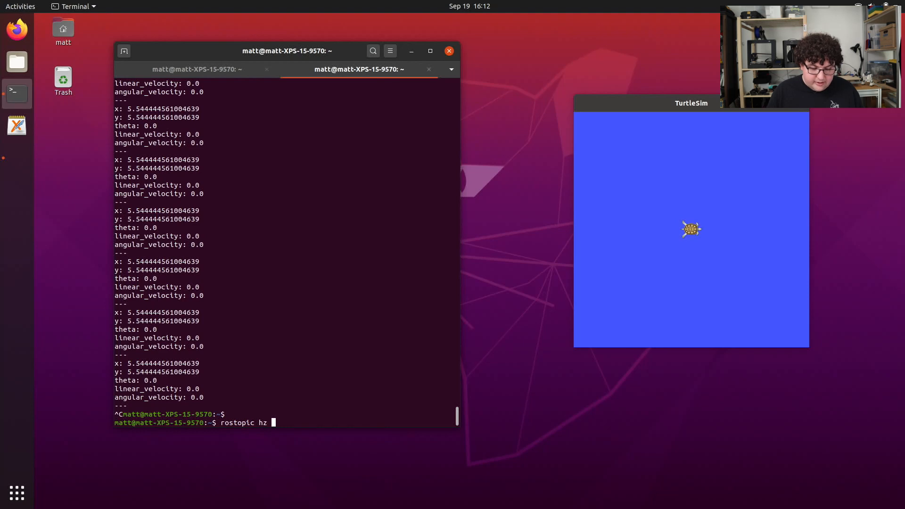
type("/turtle1/p")
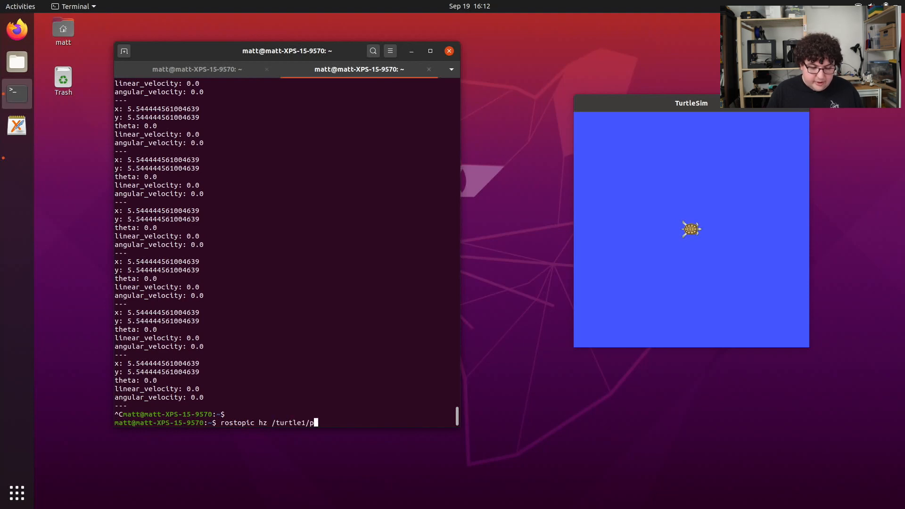
type("ose")
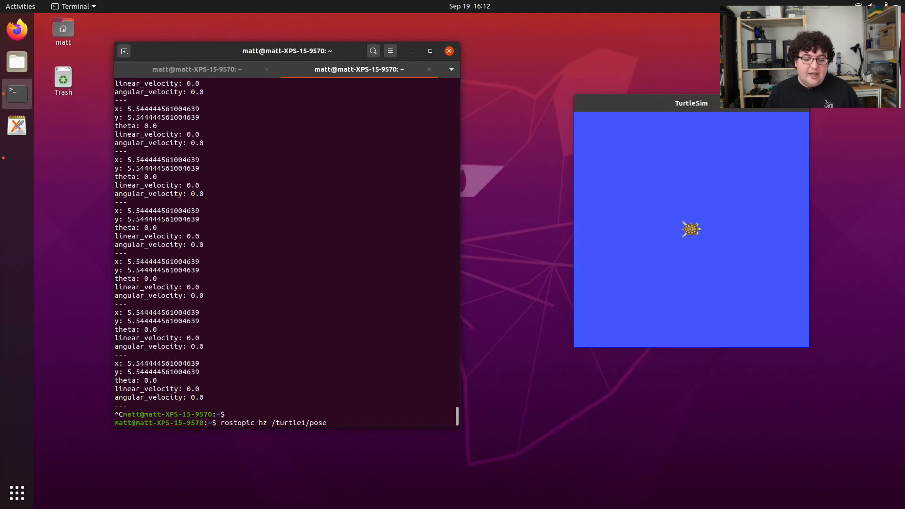
key("Return")
type("rostopic pub")
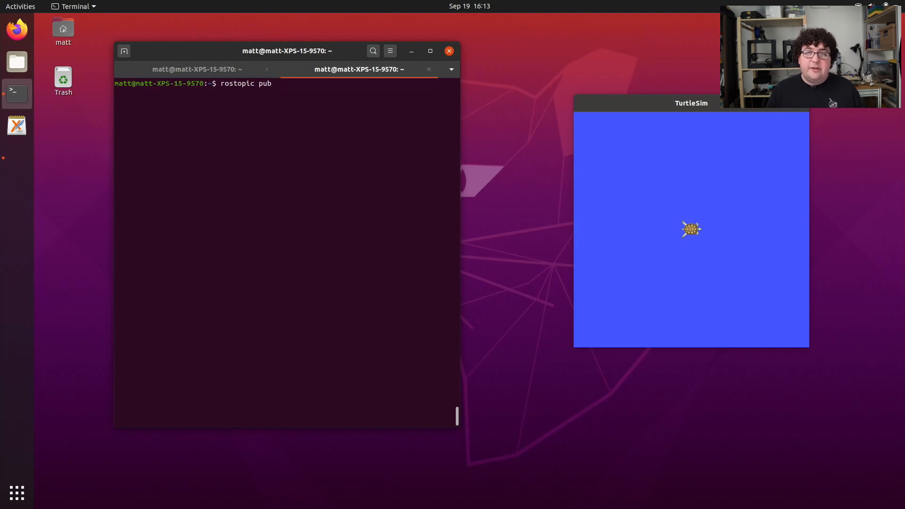
Publish a geometry_msgs/Twist with linear x 1.0 to /turtle1/cmd_vel via rostopic pub
type("\" \"")
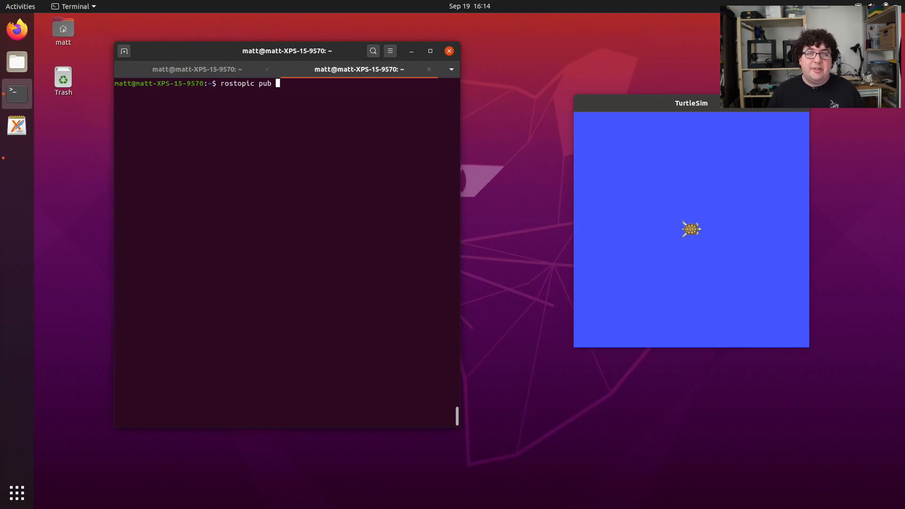
type("/turtle1/")
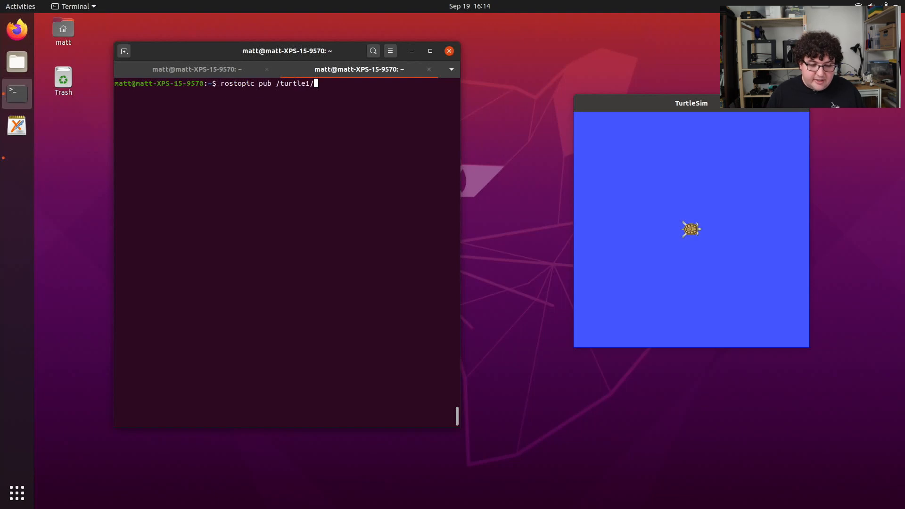
type("cmd_vel")
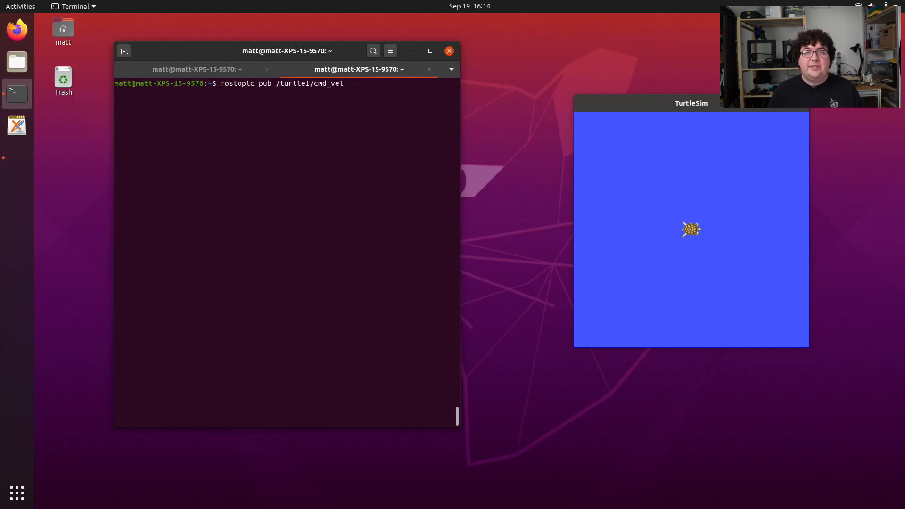
type("\" \"")
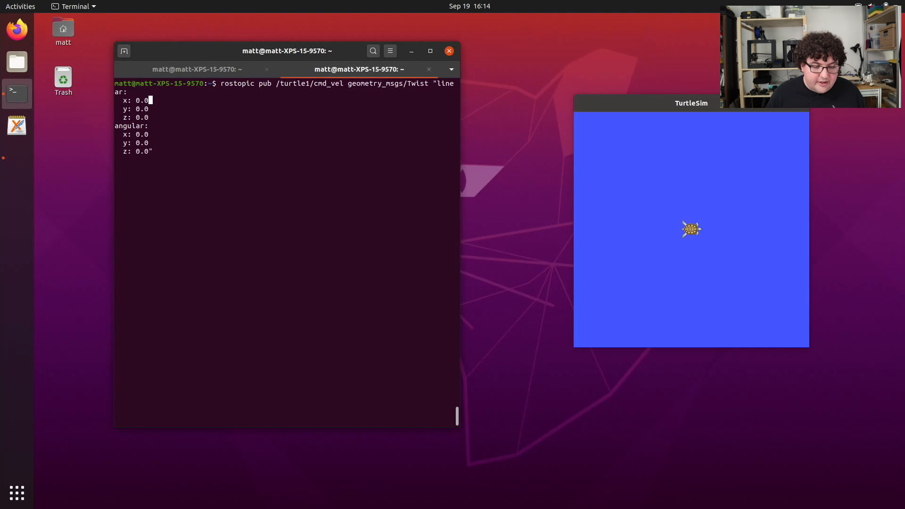
type("1")
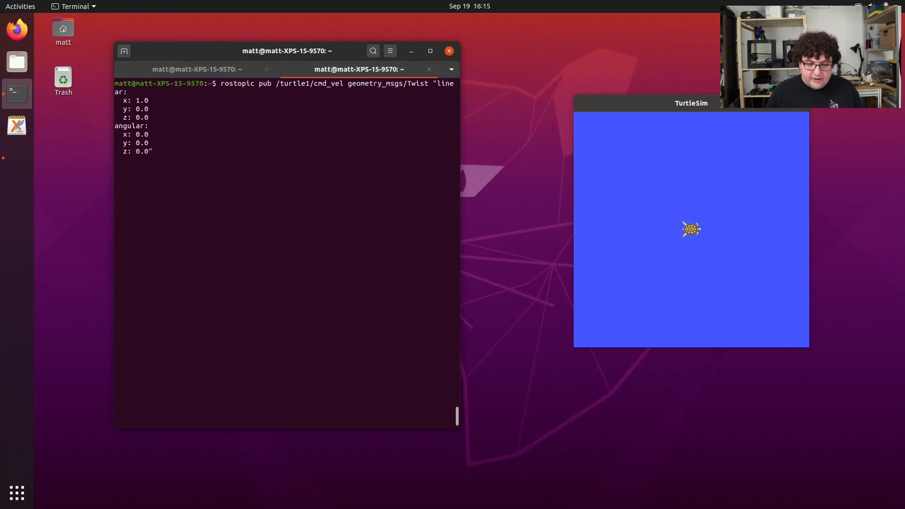
key("Return")
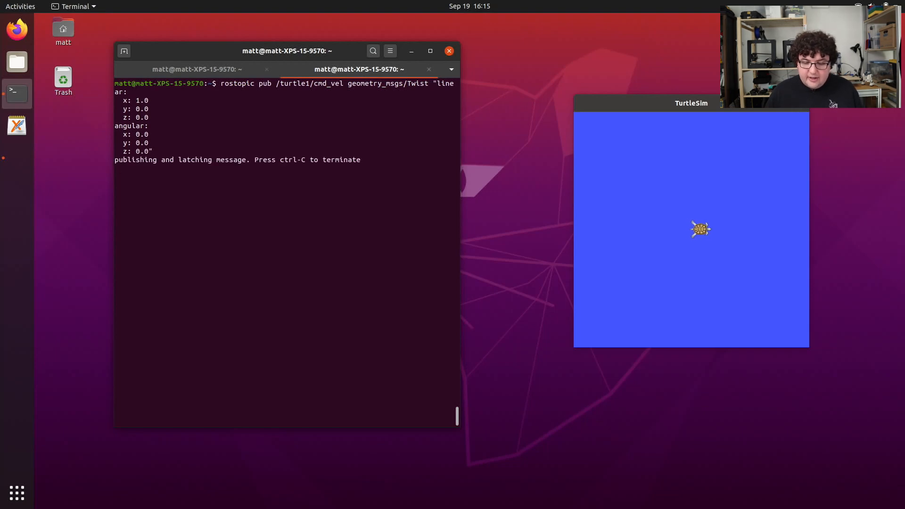
key("Return")
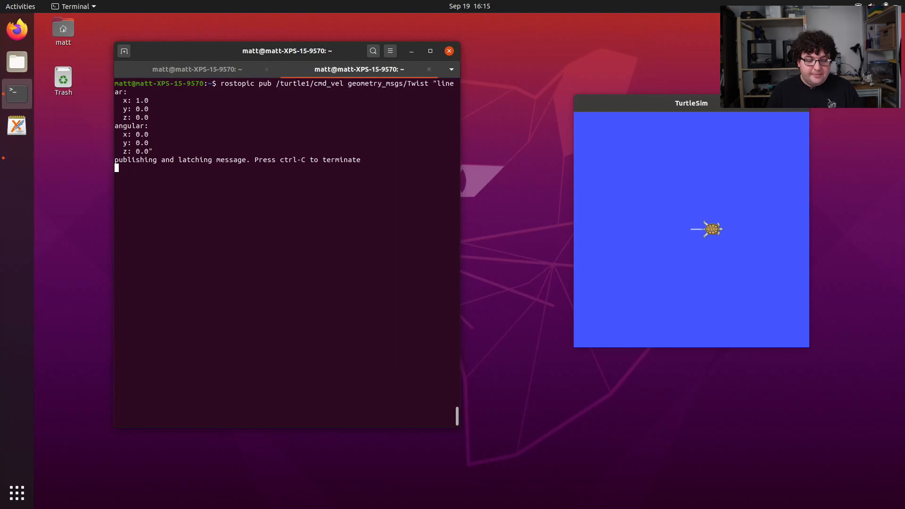
Stop the publisher and rerun the forward Twist command with -r 1 to repeat at 1 Hz
key("ctrl+c")
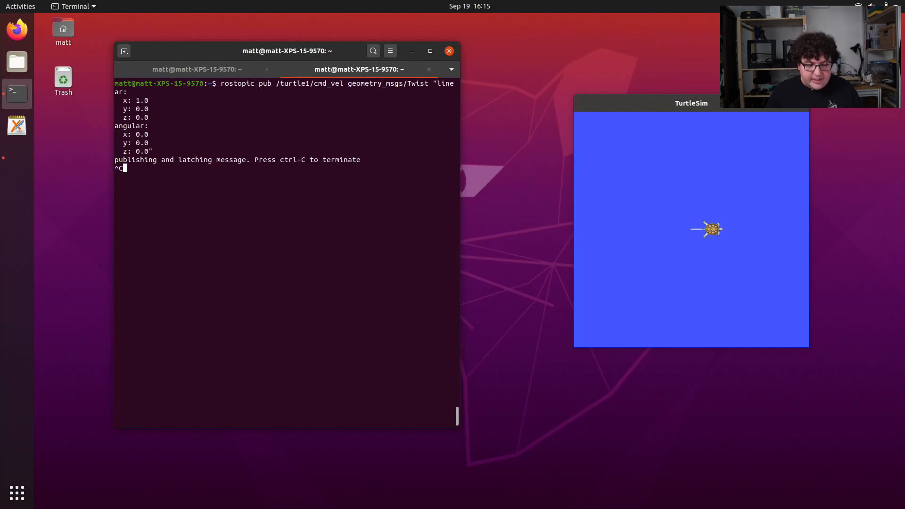
key("ctrl+c")
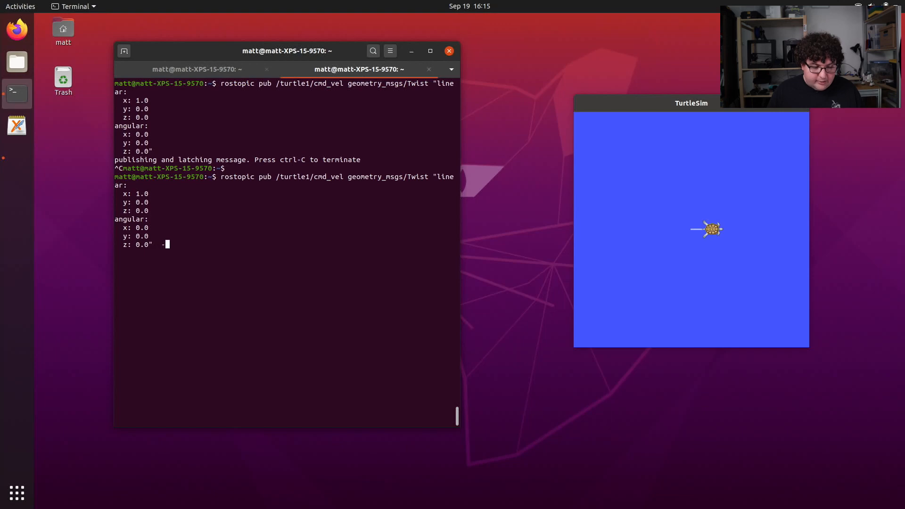
type("-r")
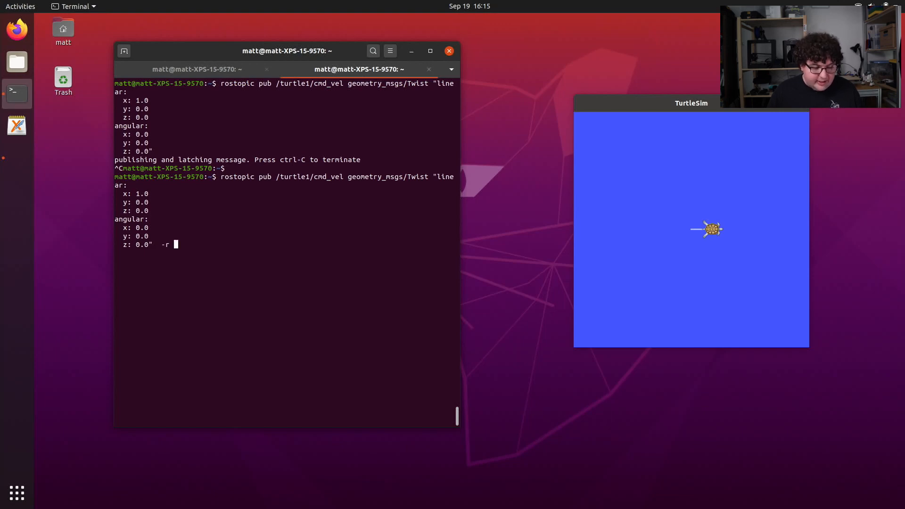
type("1")
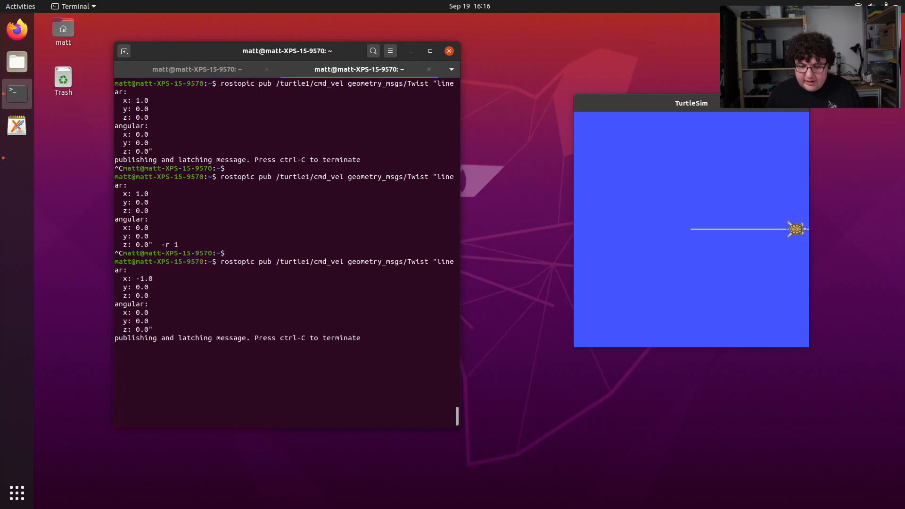
Publish linear x -1.0 with angular z 1.0, then repeat it at 1 Hz so the turtle circles
key("Return")
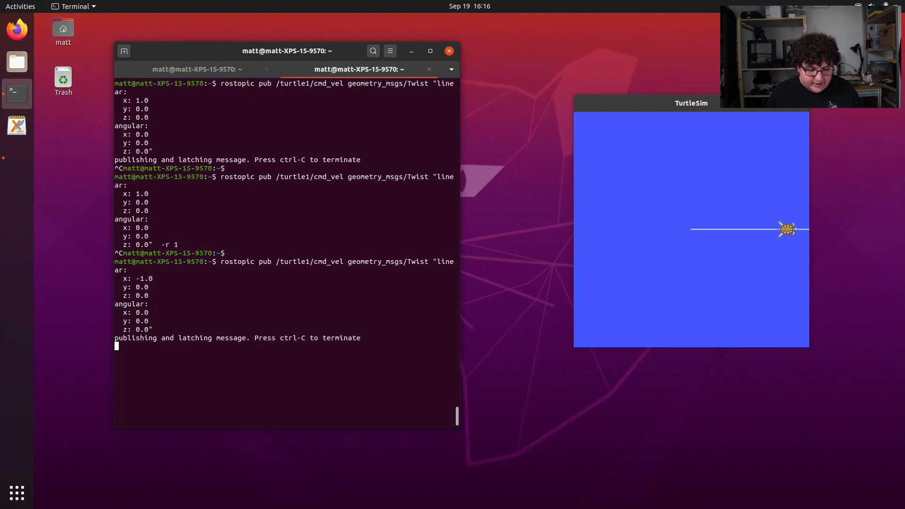
key("Return")
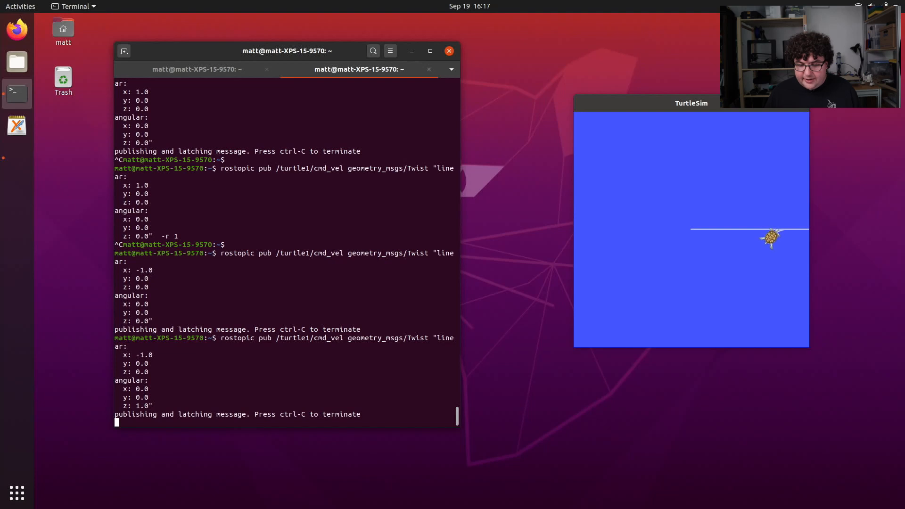
key("ctrl+c")
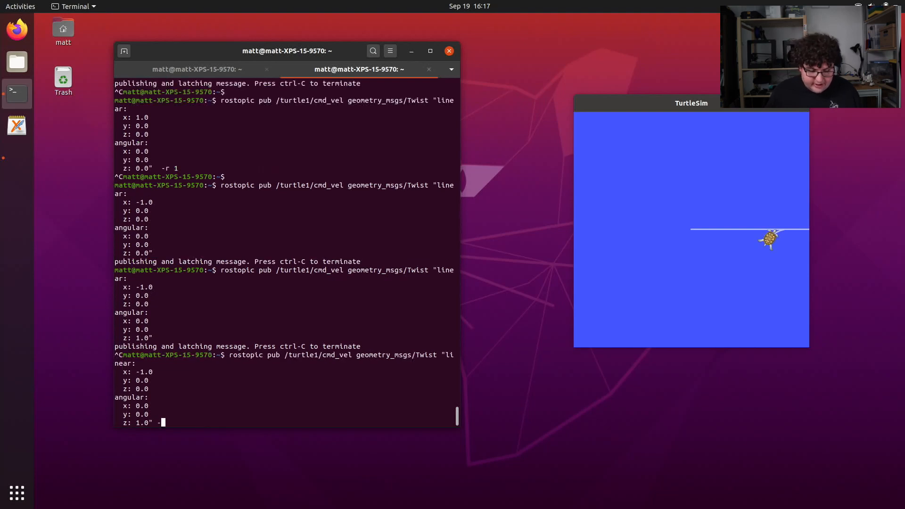
type("-r 1")
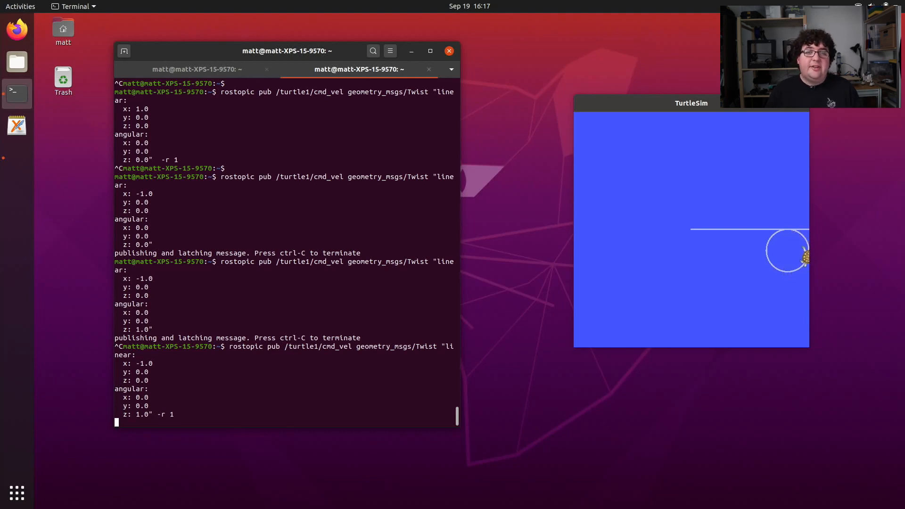
Stop the repeating publisher and rerun the backward-turning command with --once
key("ctrl+c")
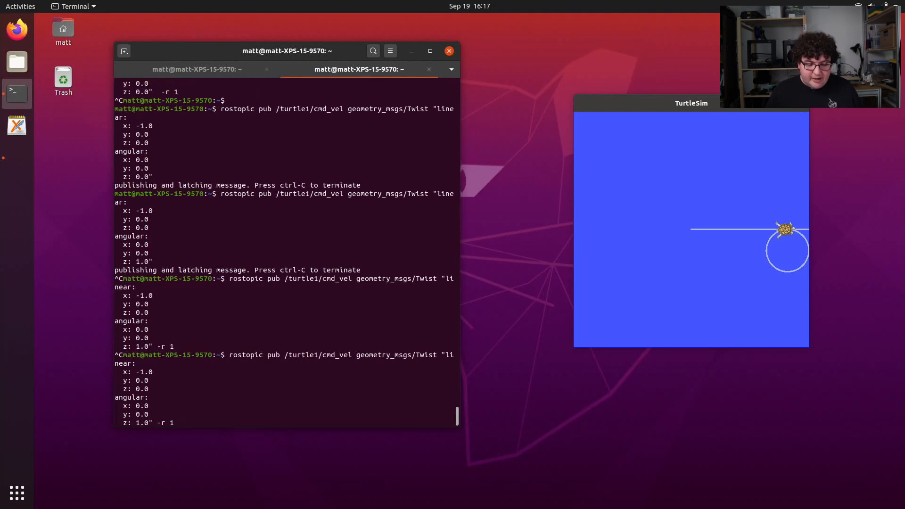
type("--o")
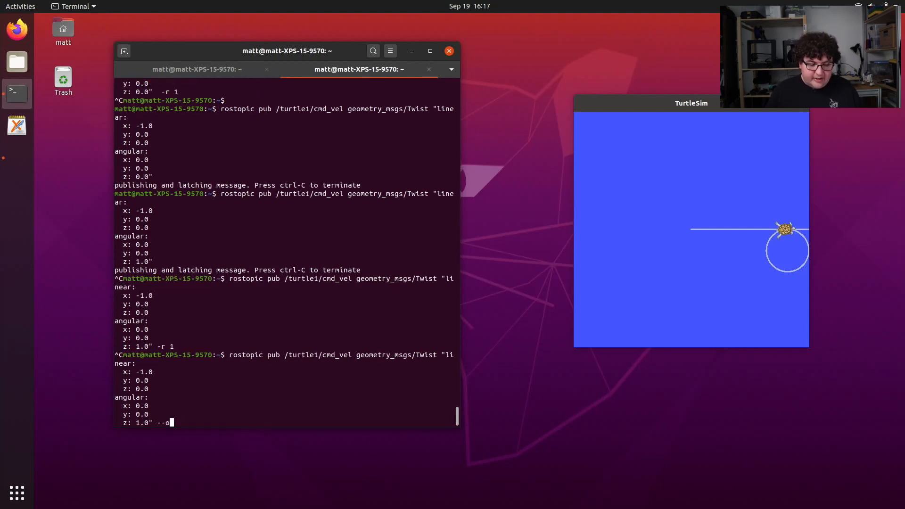
type("nce")
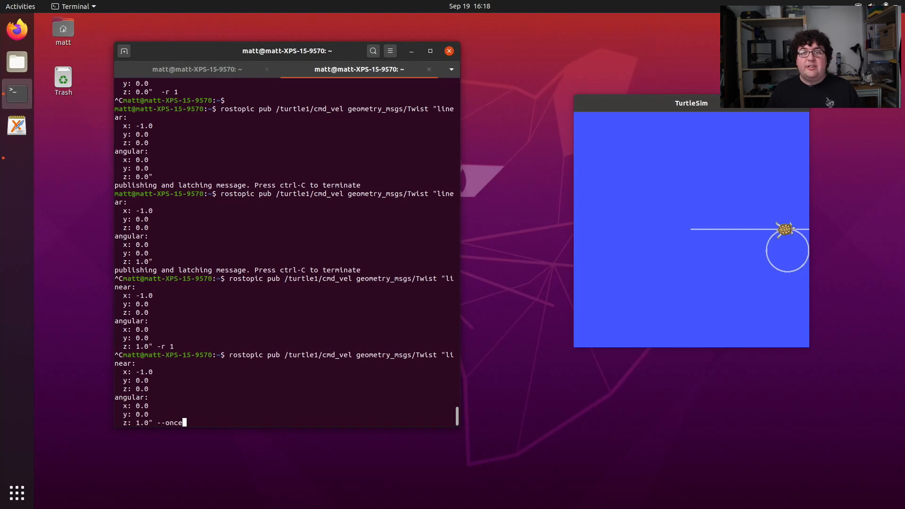
key("Return")
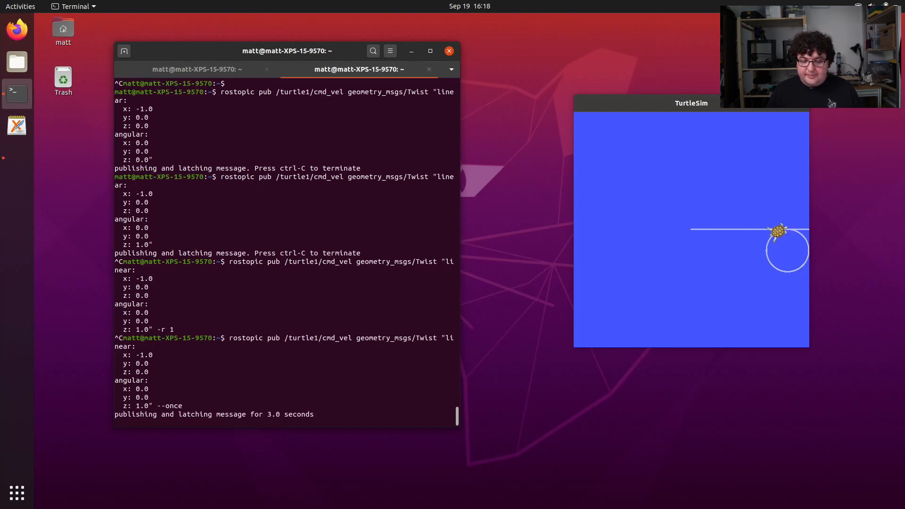